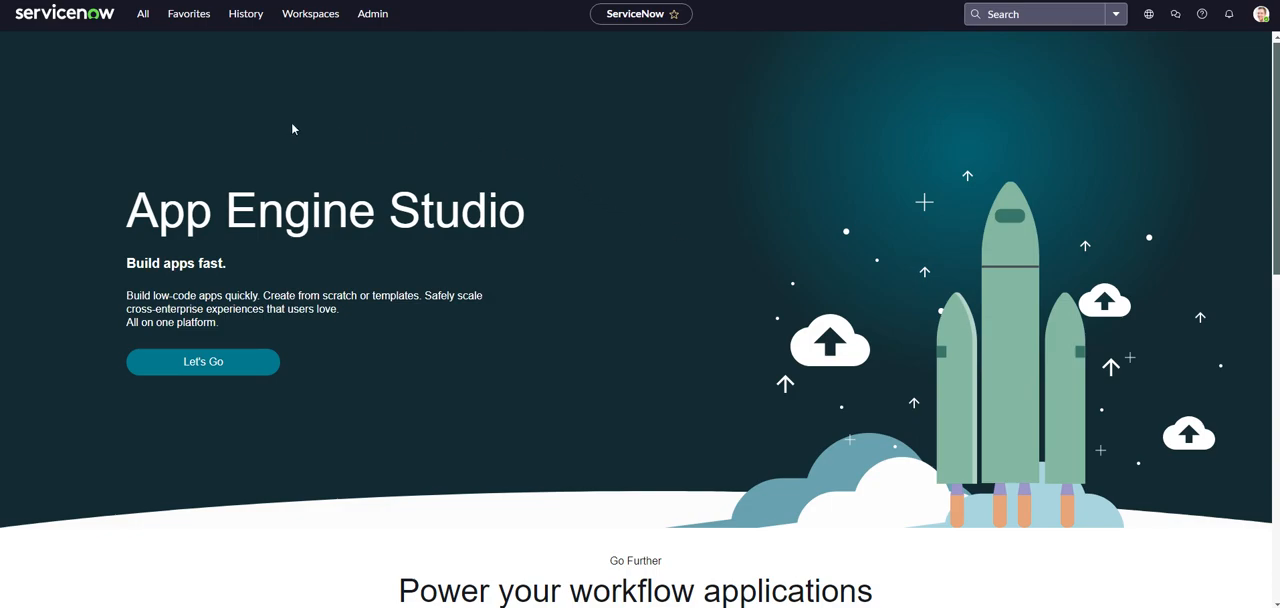
mouse_move(661, 312)
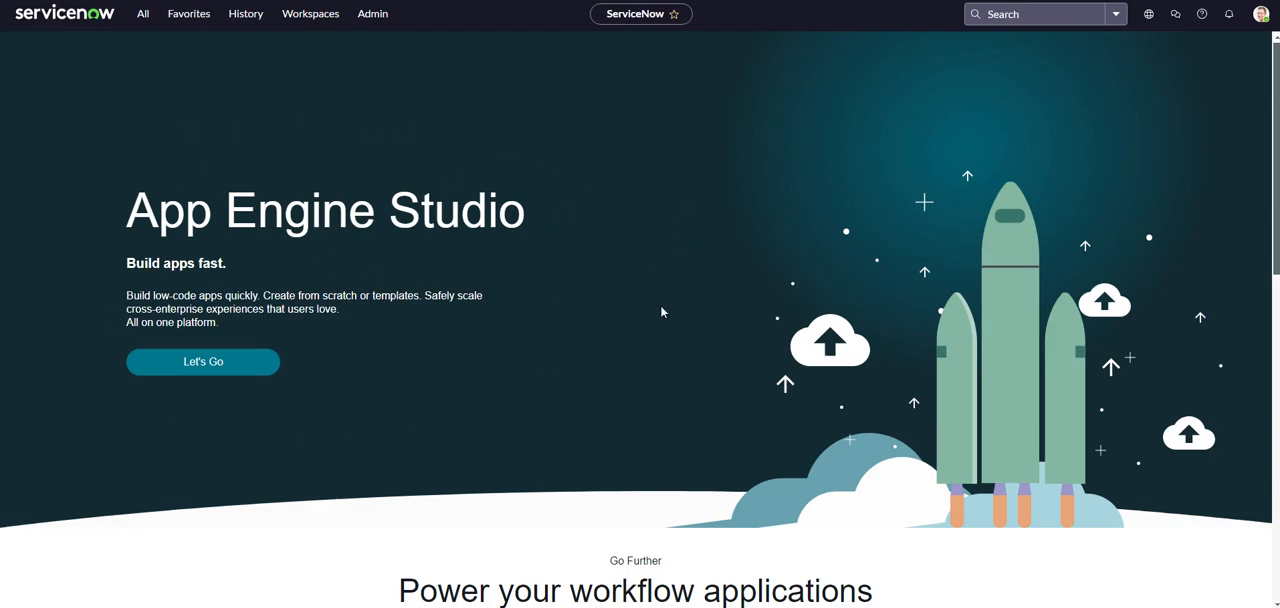
mouse_move(295, 464)
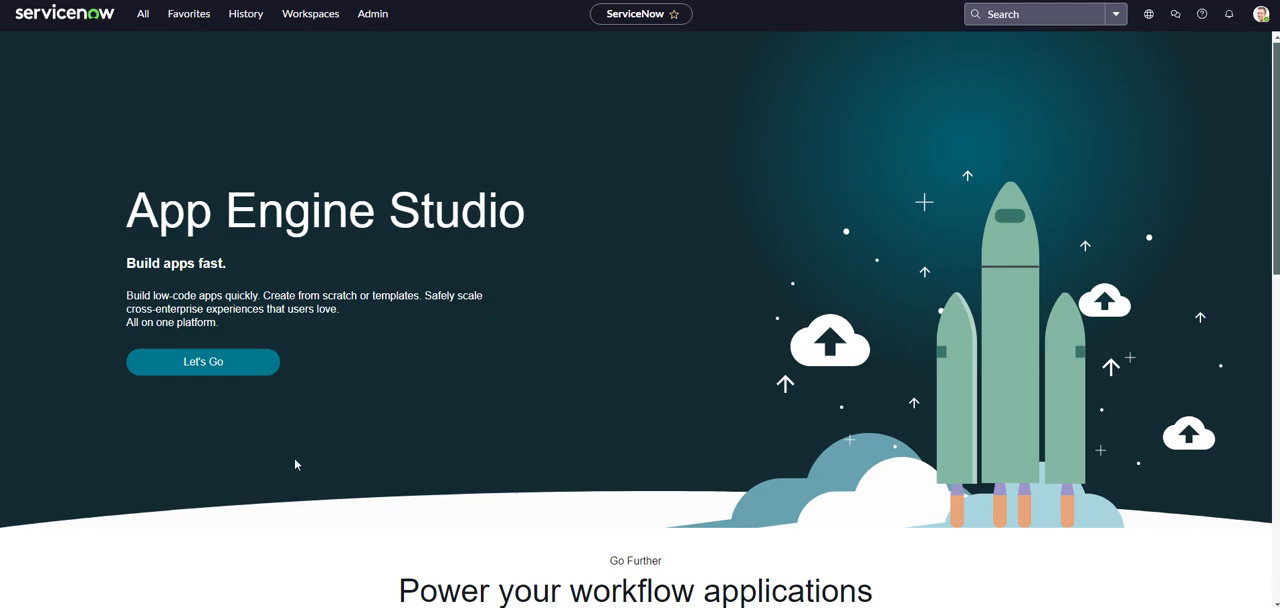
mouse_move(532, 116)
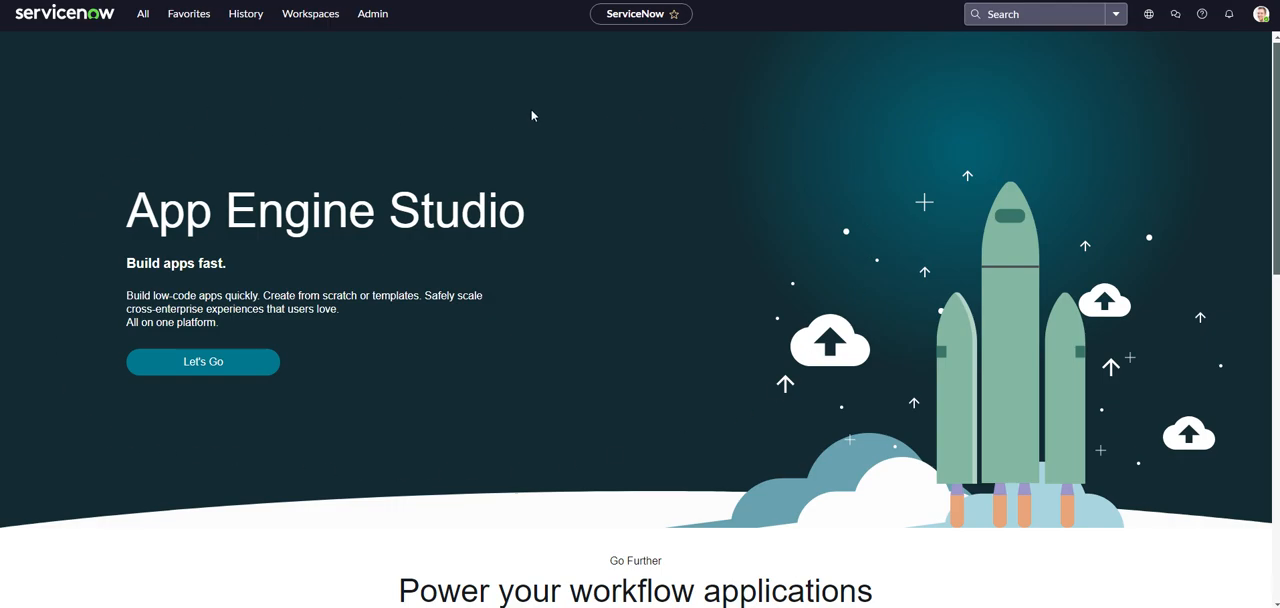
mouse_move(38, 366)
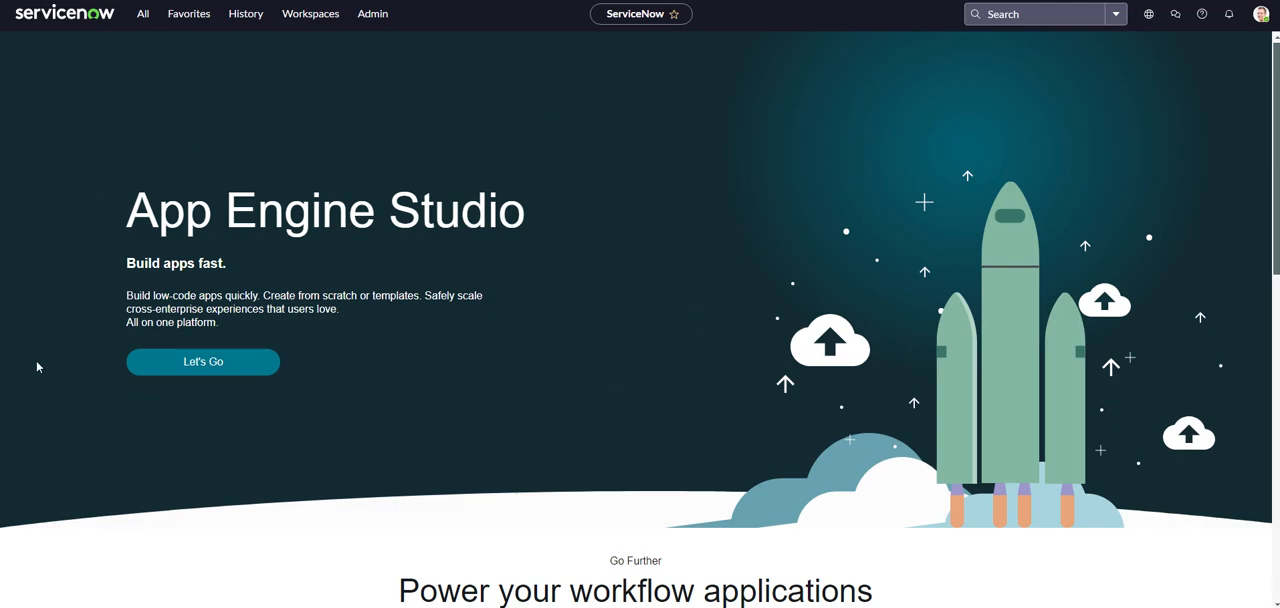
Filter the All navigation menu for 'plugin' to find Plugins and Plugin Installation History.
click(142, 13)
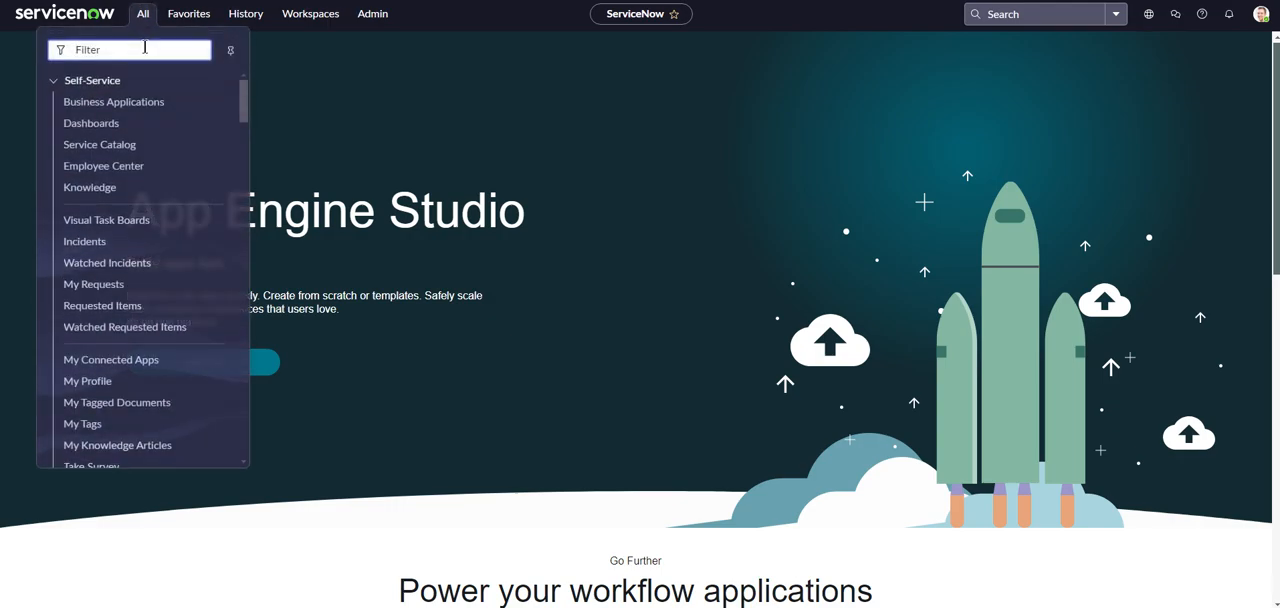
text(plugin)
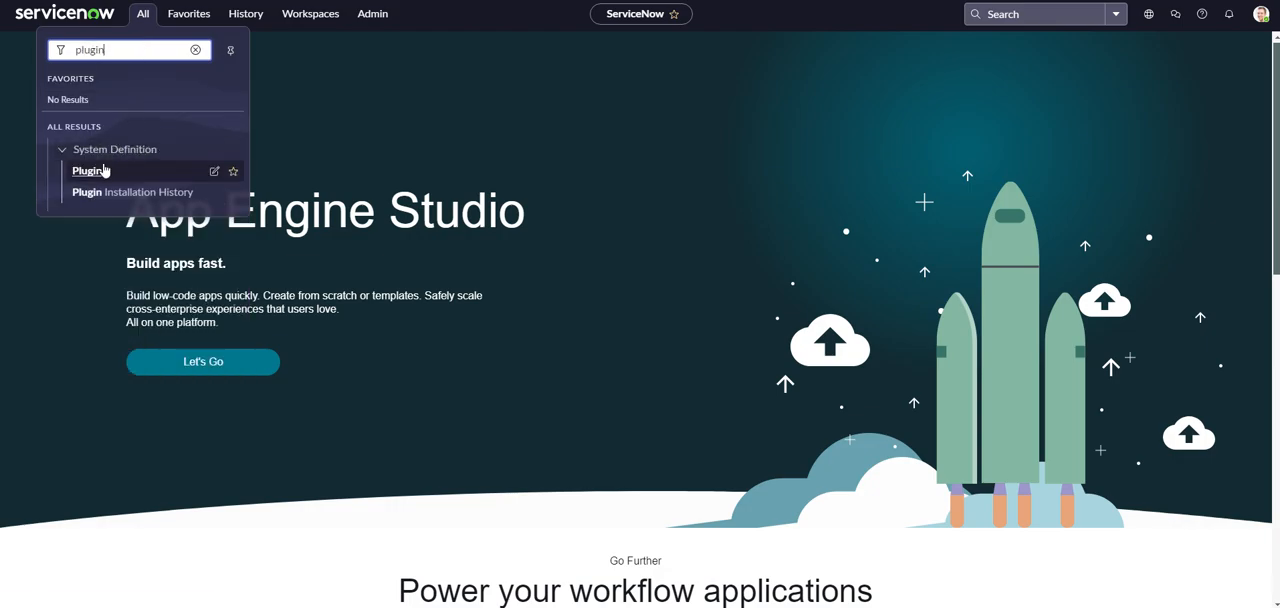
Search Plugins for 'integrationhub' and filter to Applications, leaving IntegrationHub ETL.
click(88, 170)
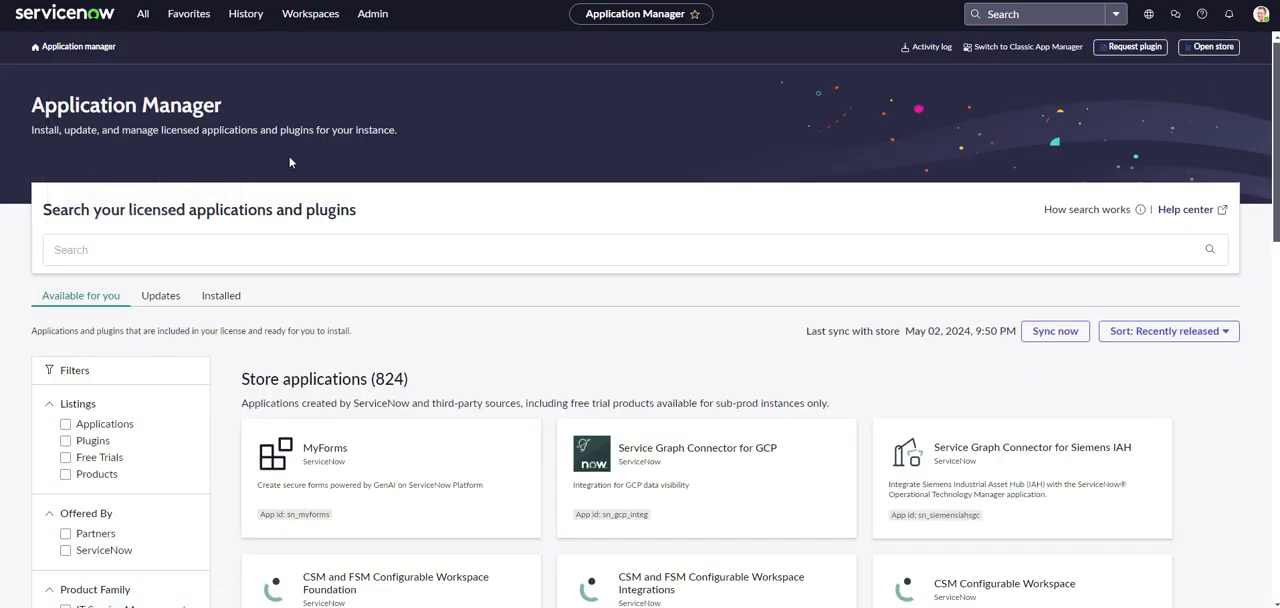
scroll(down, 3)
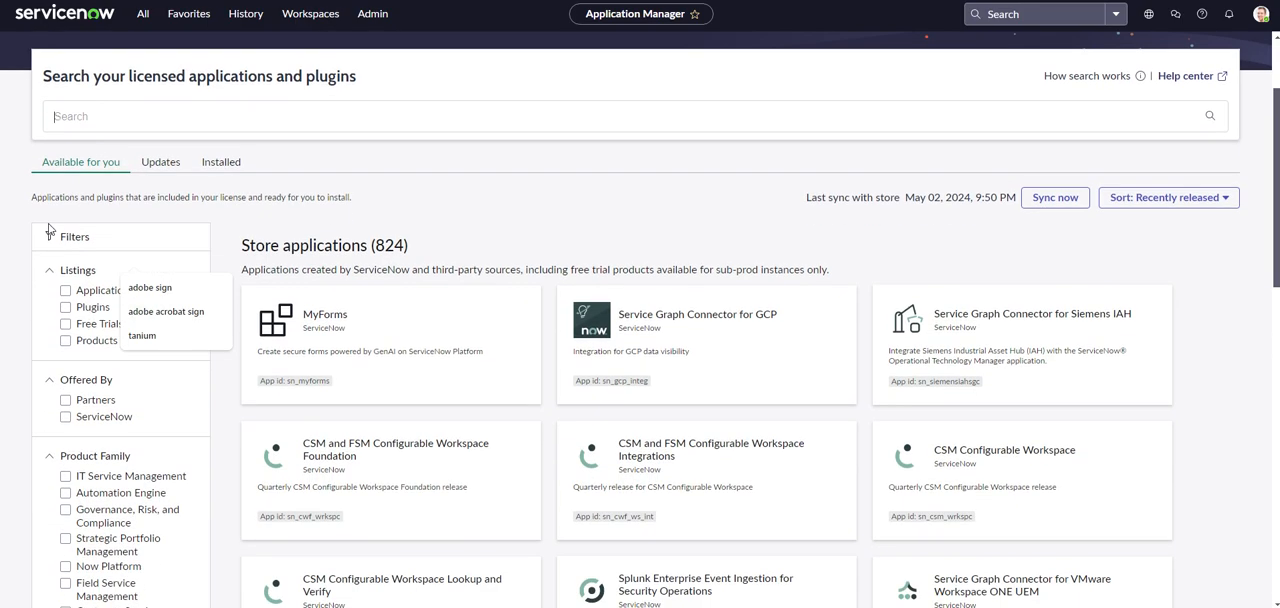
text(integrationhub)
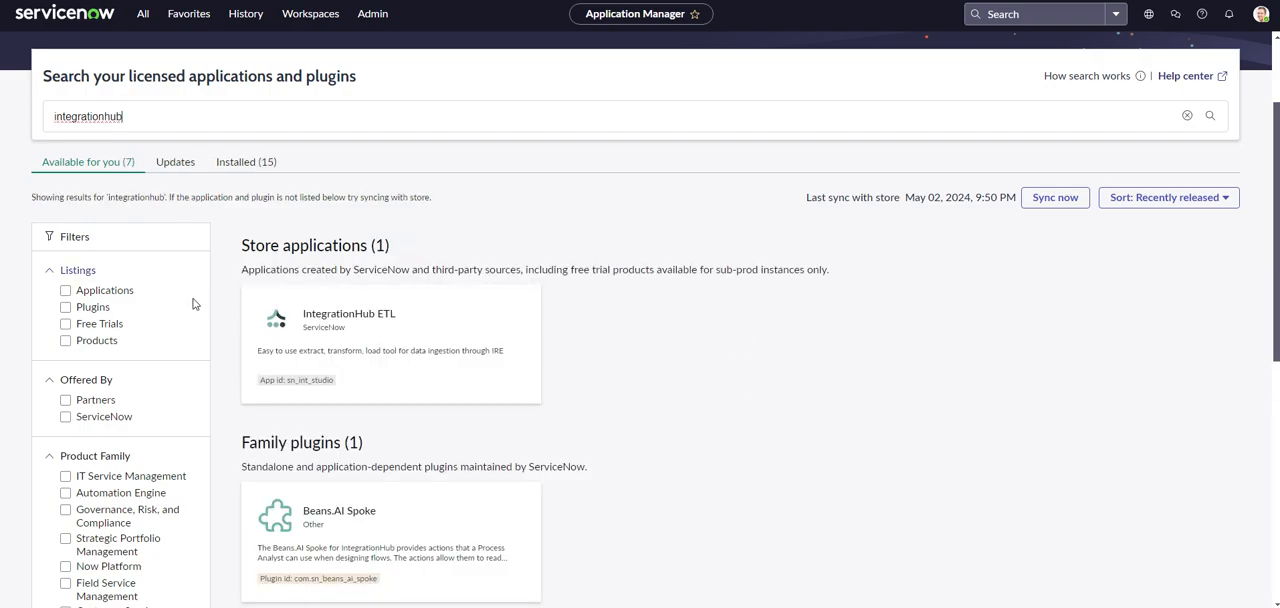
scroll(down, 3)
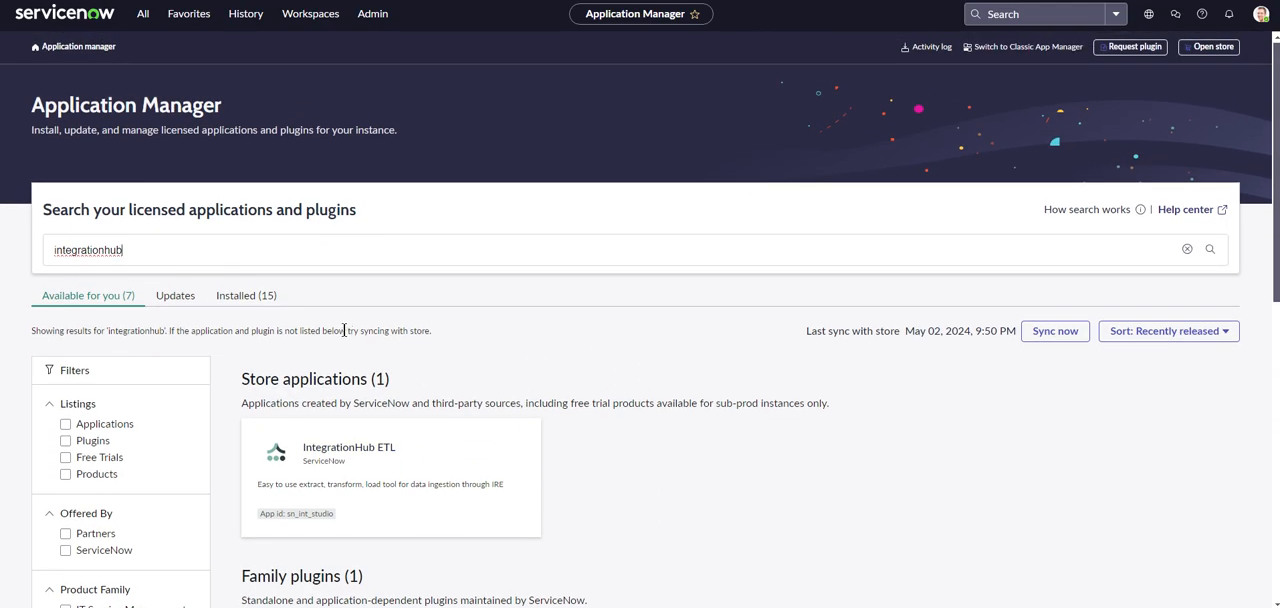
scroll(down, 3)
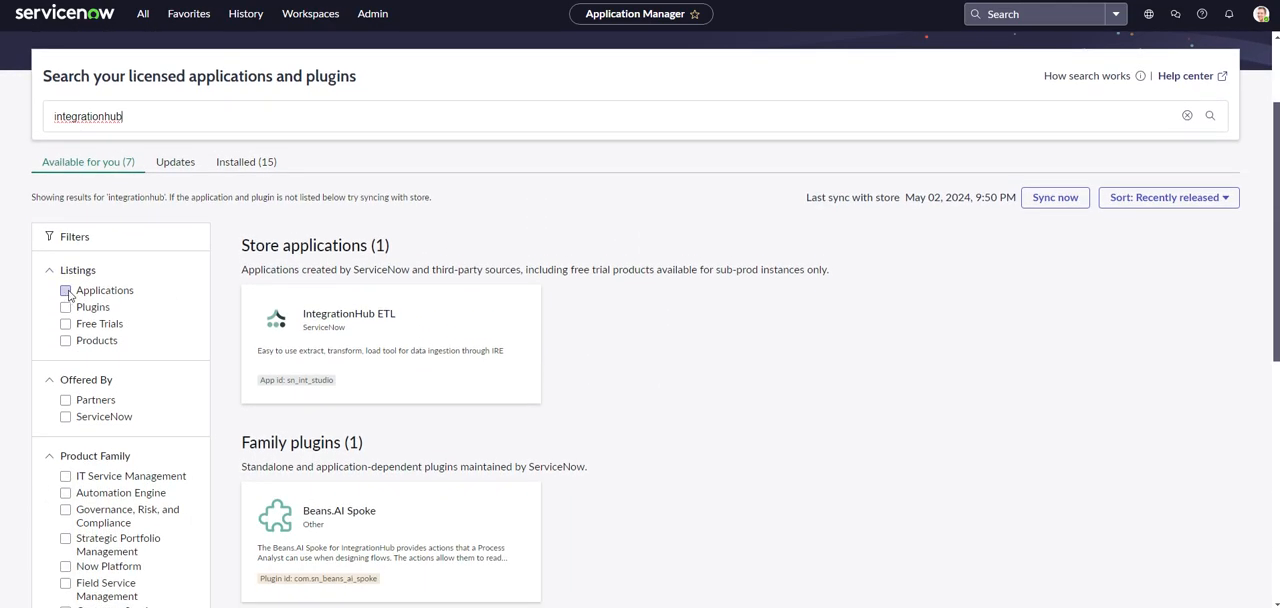
click(66, 290)
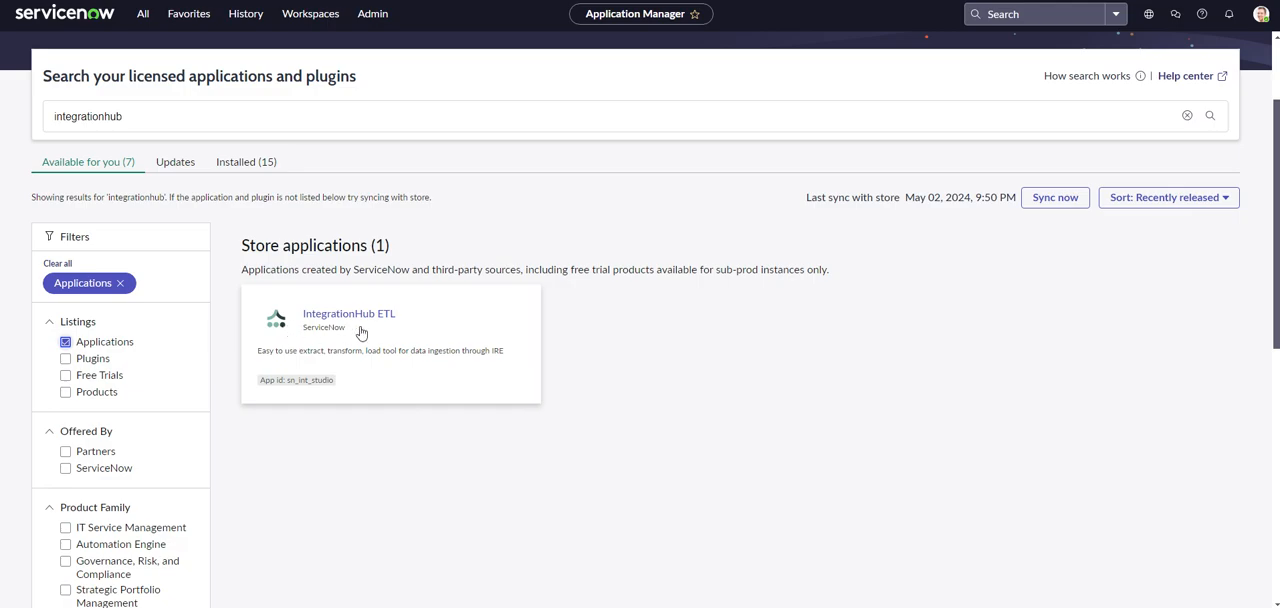
mouse_move(361, 333)
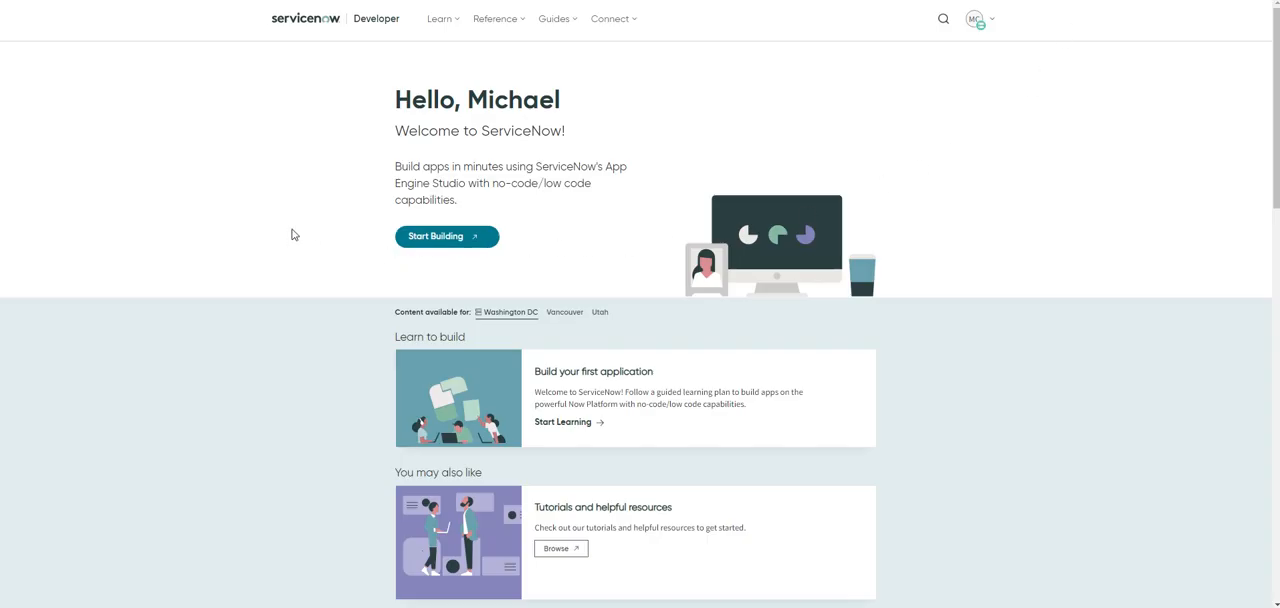
mouse_move(343, 242)
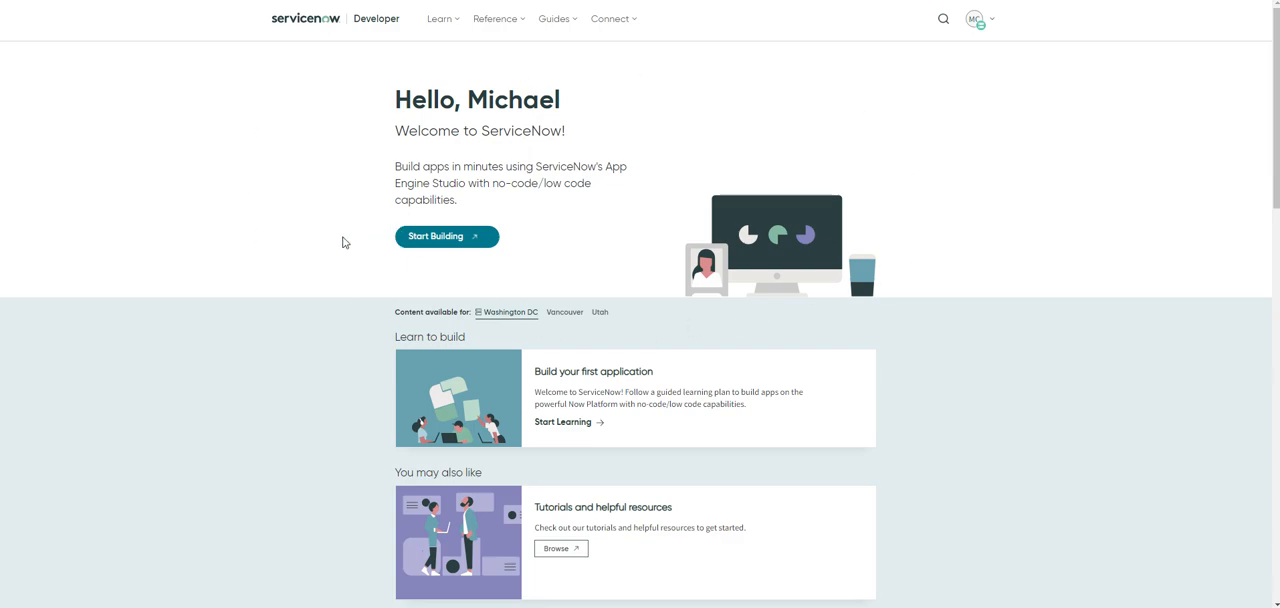
mouse_move(257, 214)
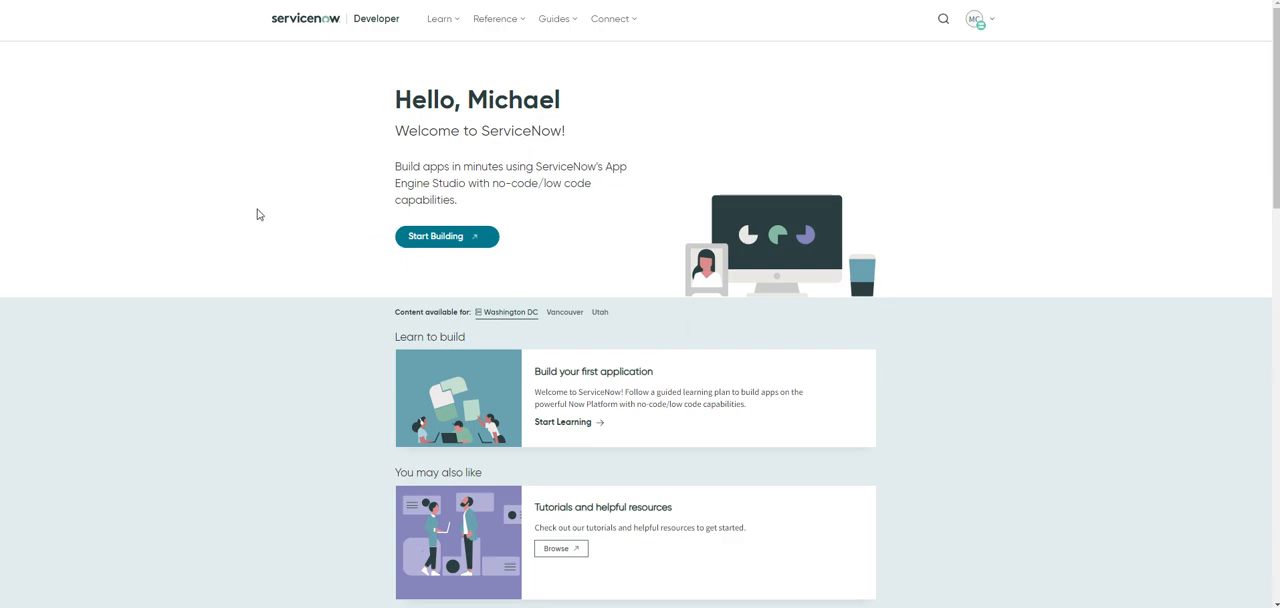
mouse_move(293, 166)
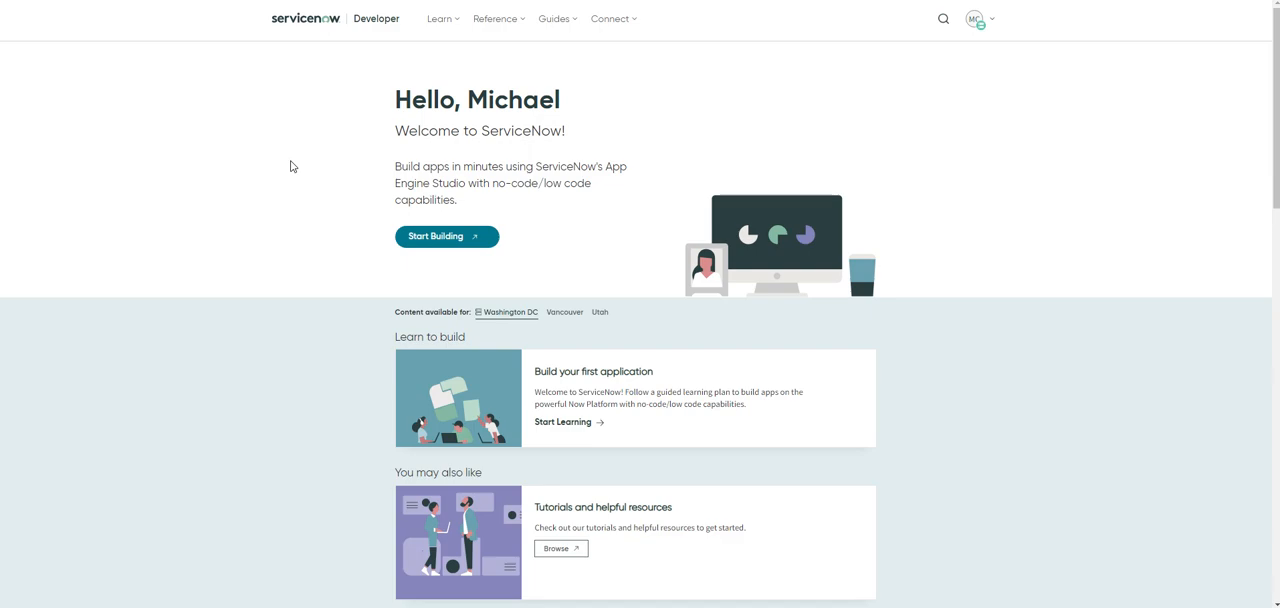
mouse_move(415, 274)
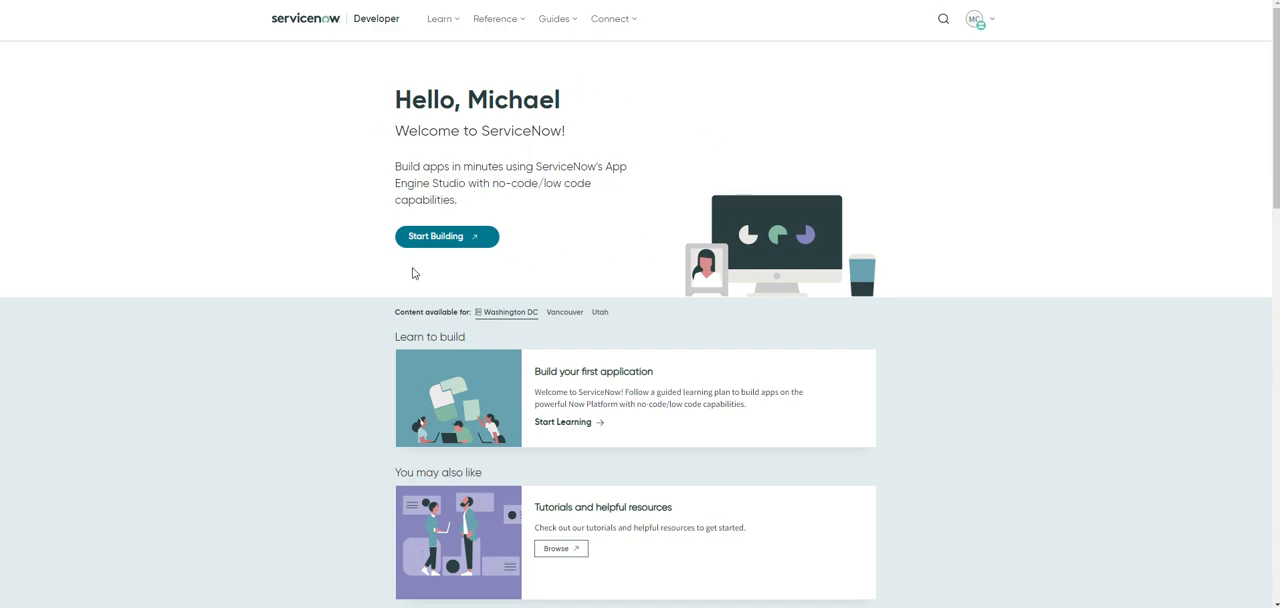
mouse_move(978, 19)
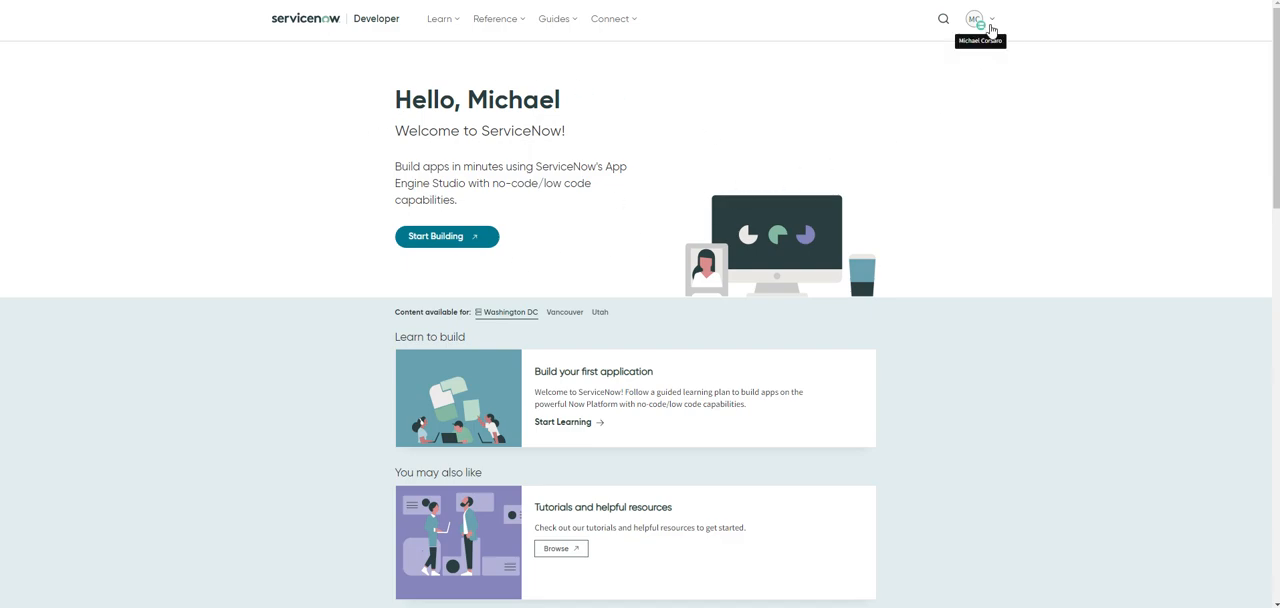
Filter the avatar menu's Activate Plugin list by 'integration' to show four IntegrationHub installers.
click(975, 18)
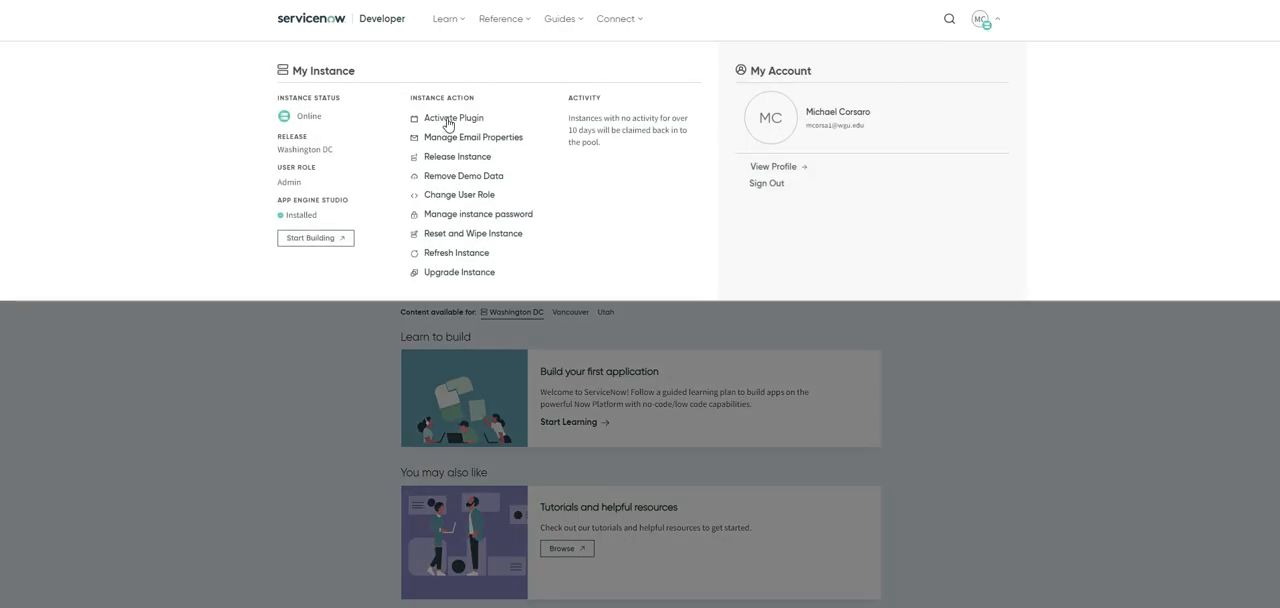
click(453, 118)
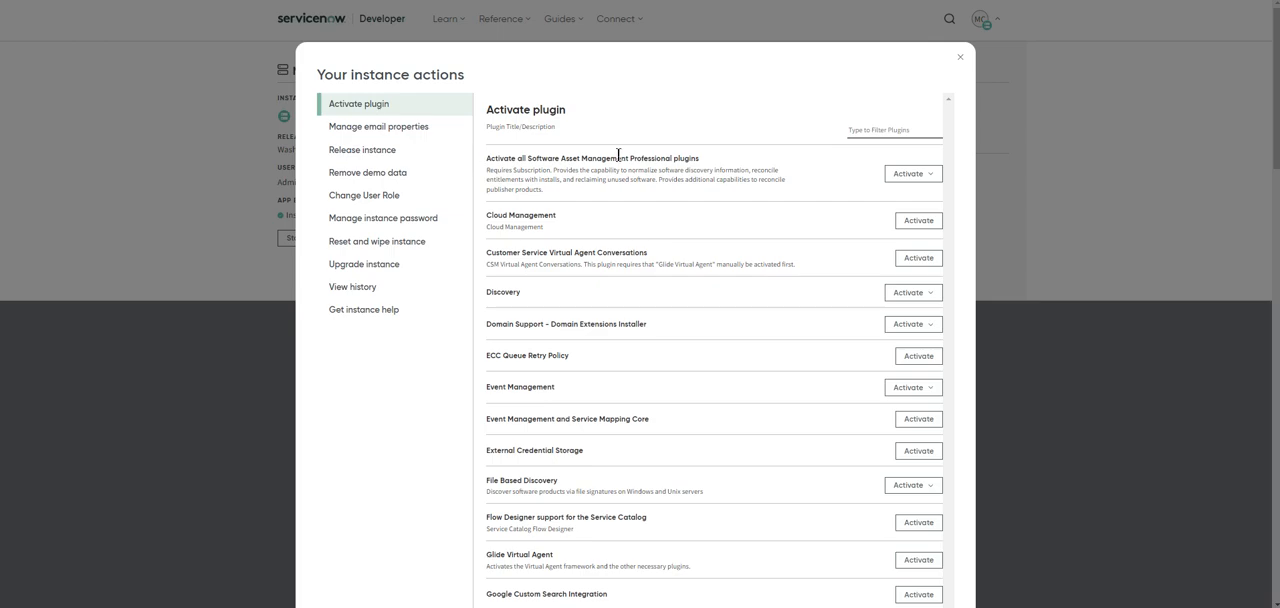
mouse_move(792, 107)
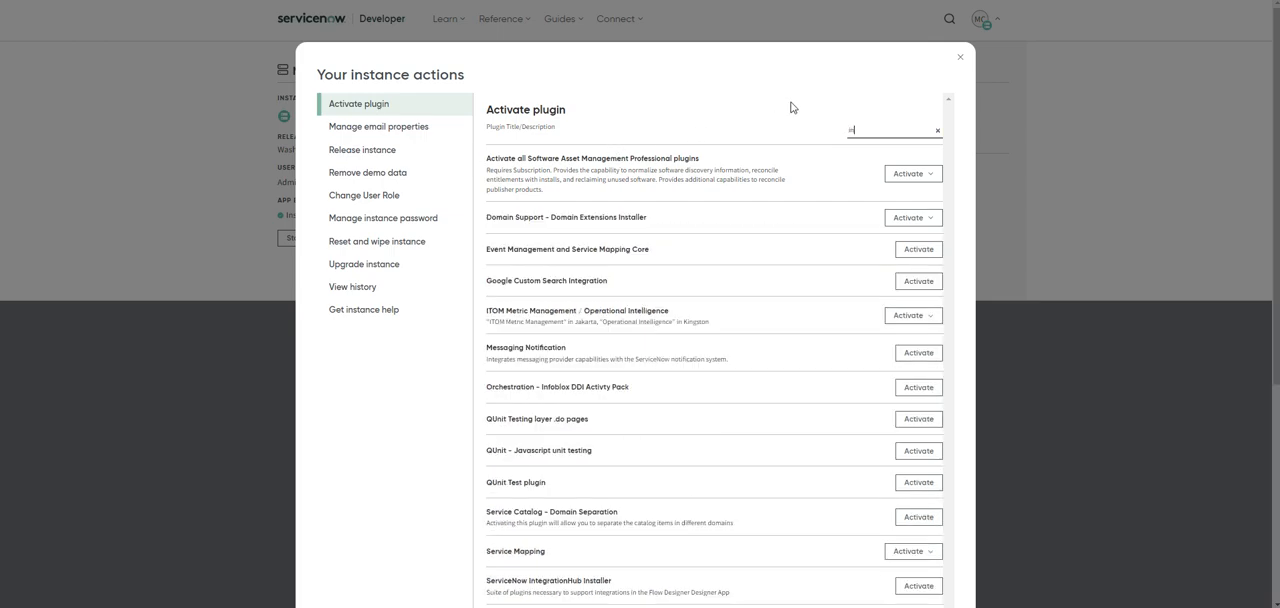
text(integrationhub)
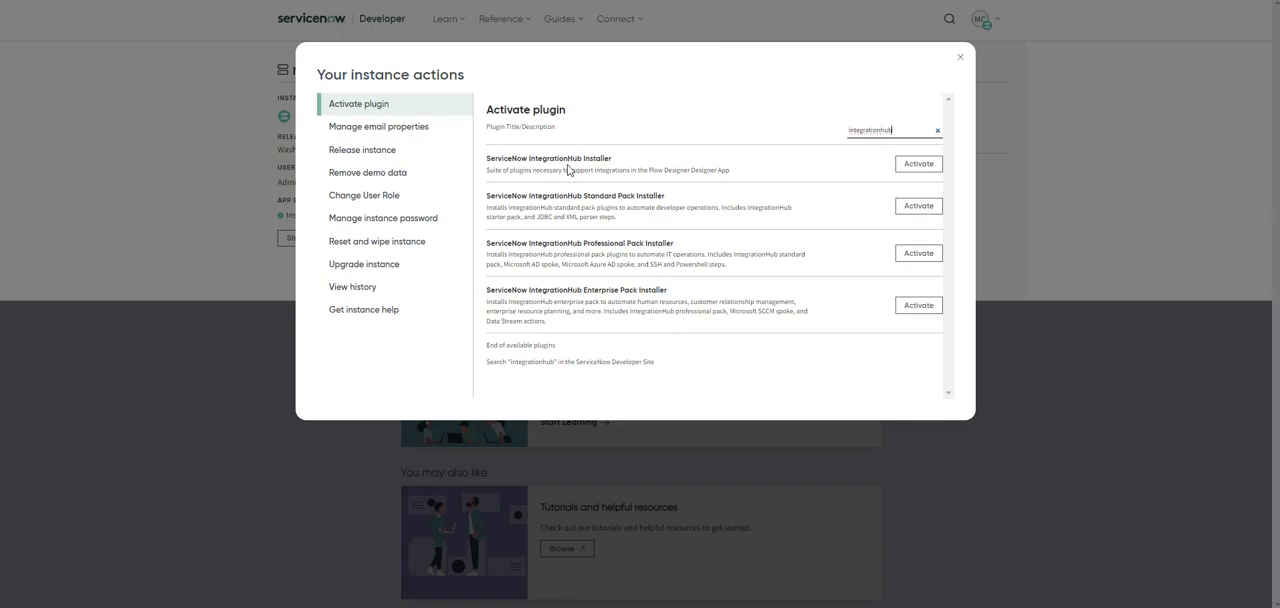
mouse_move(525, 294)
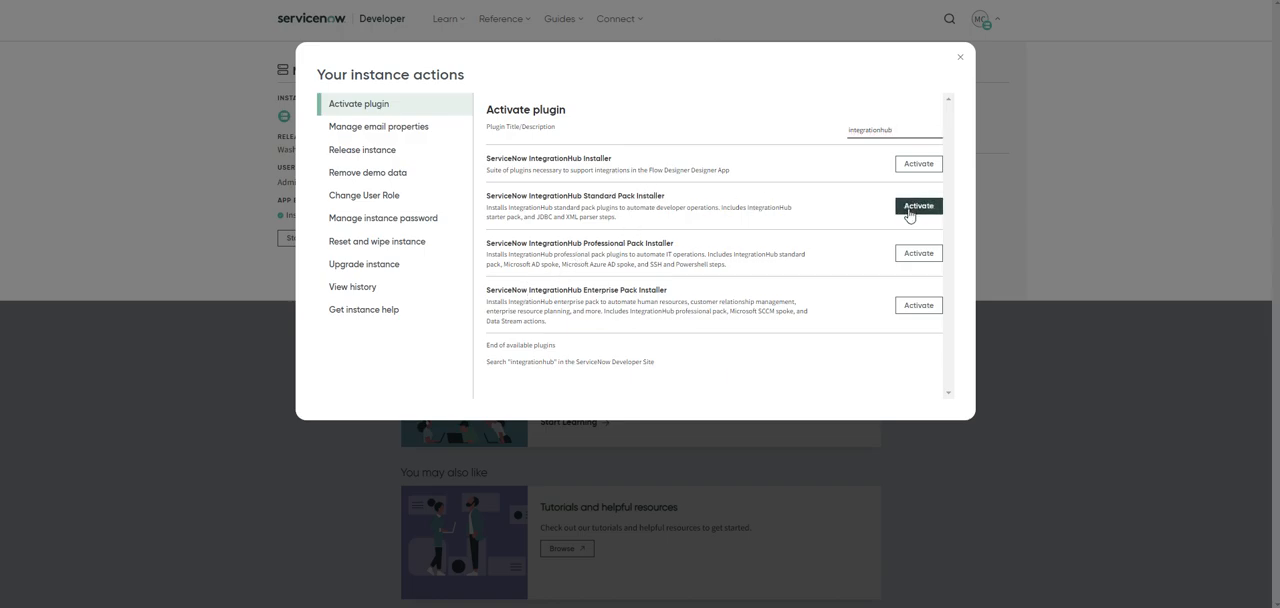
Activate the IntegrationHub Standard Pack Installer and close the instance actions dialog.
click(917, 206)
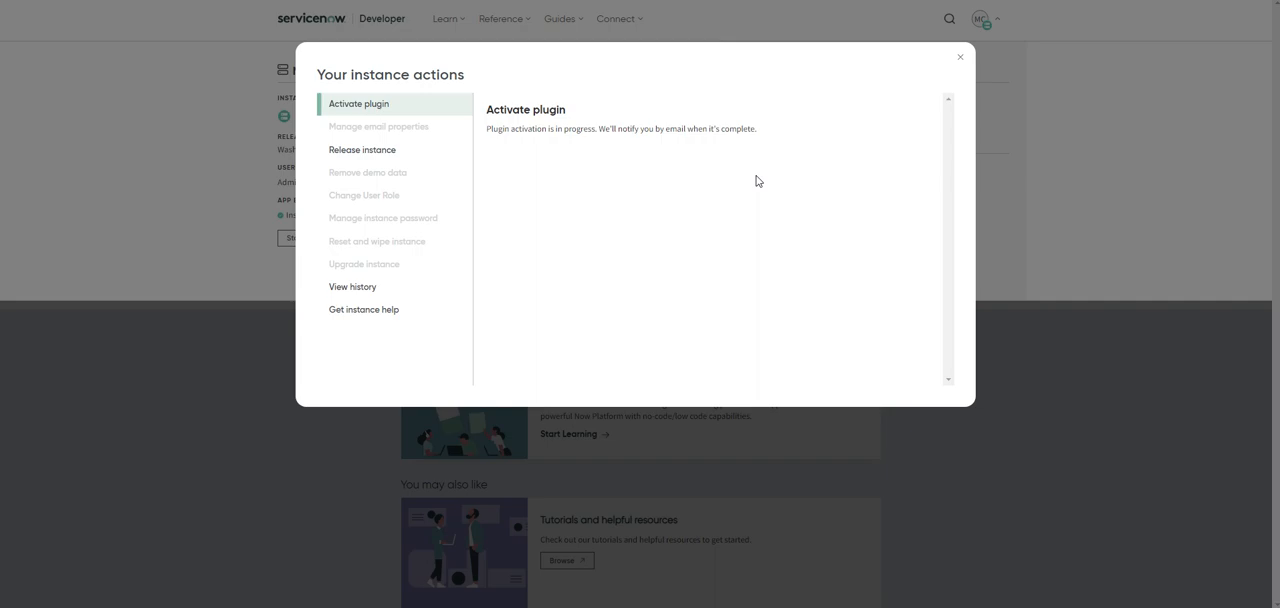
mouse_move(219, 181)
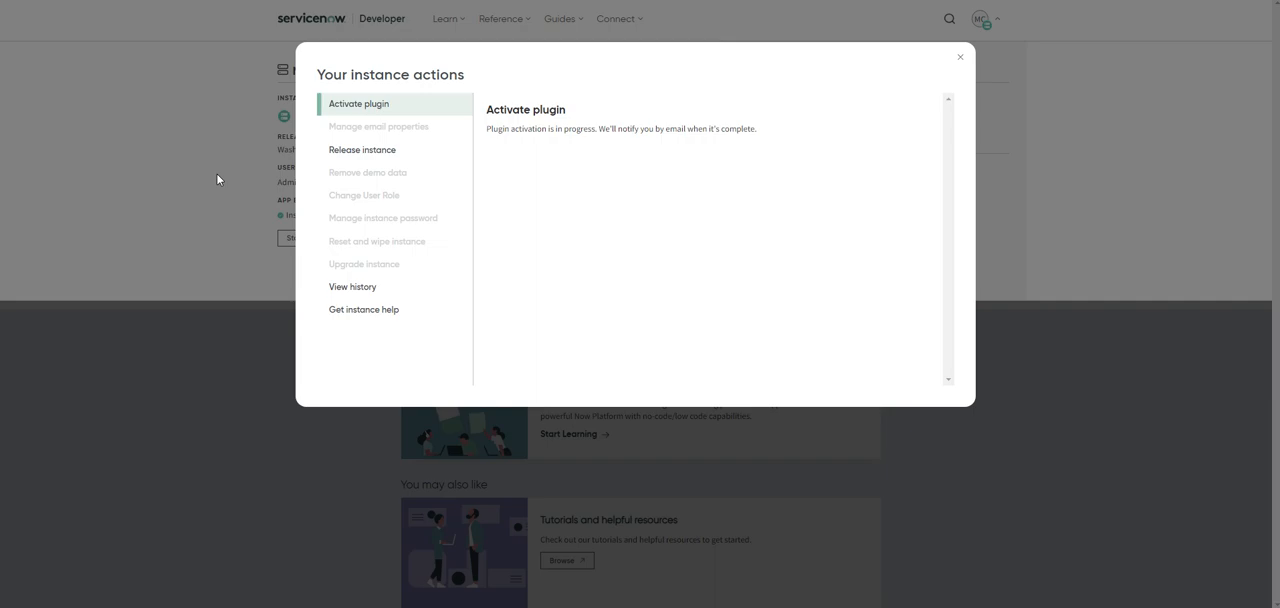
mouse_move(596, 236)
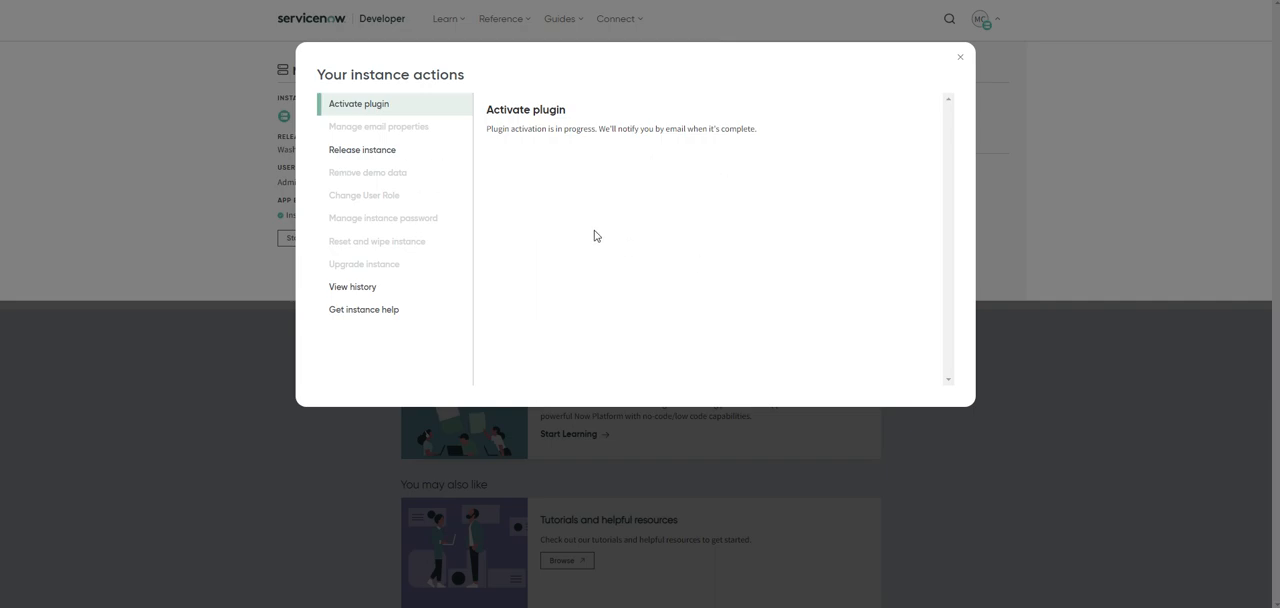
mouse_move(959, 56)
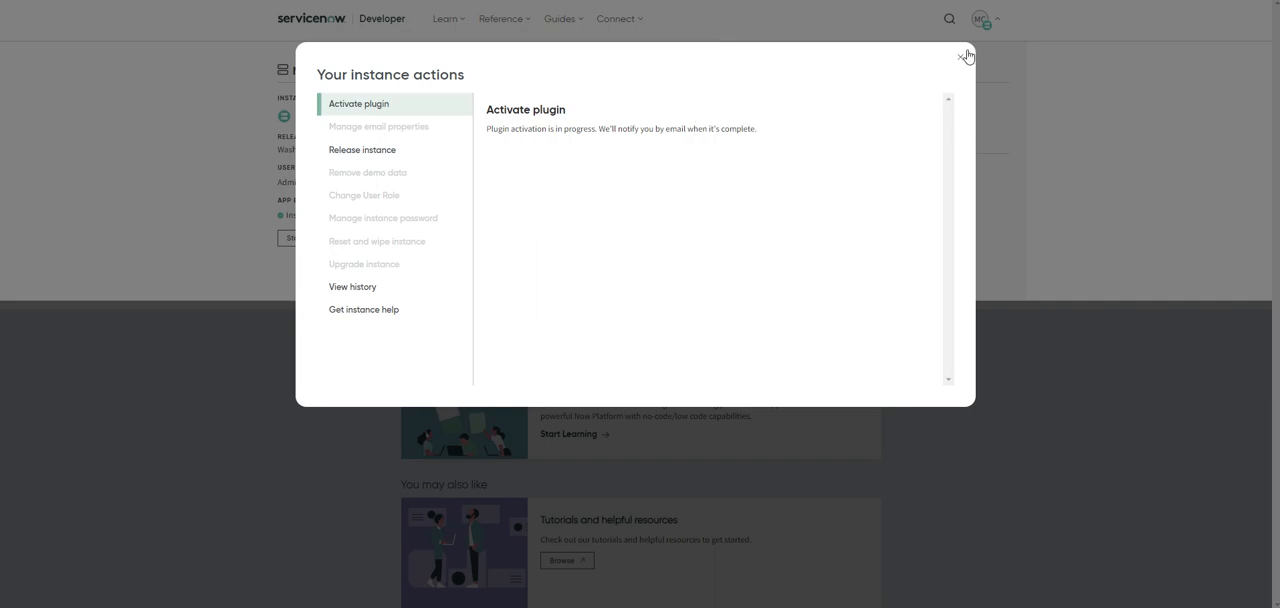
click(965, 55)
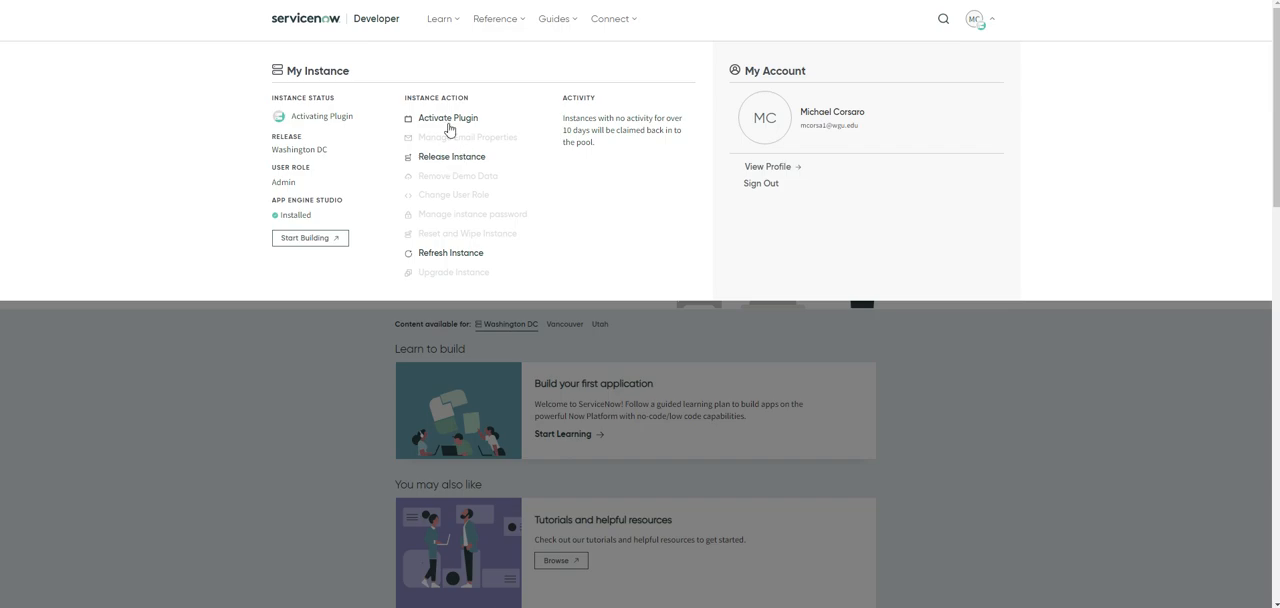